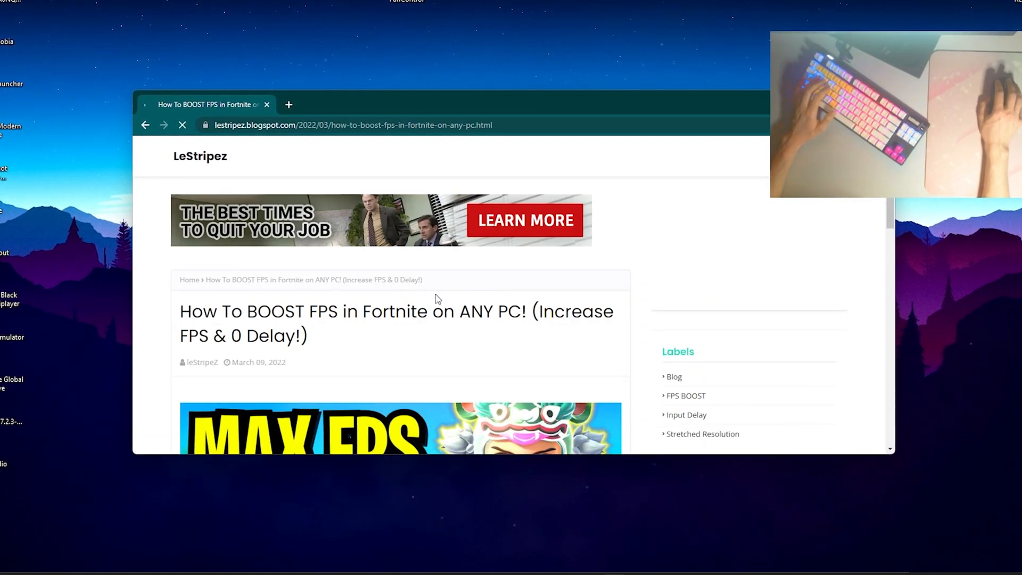
# Follow the blog's CPU Priority link so Google Drive shows the CPU Priority.zip download page
pyautogui.click(288, 105)
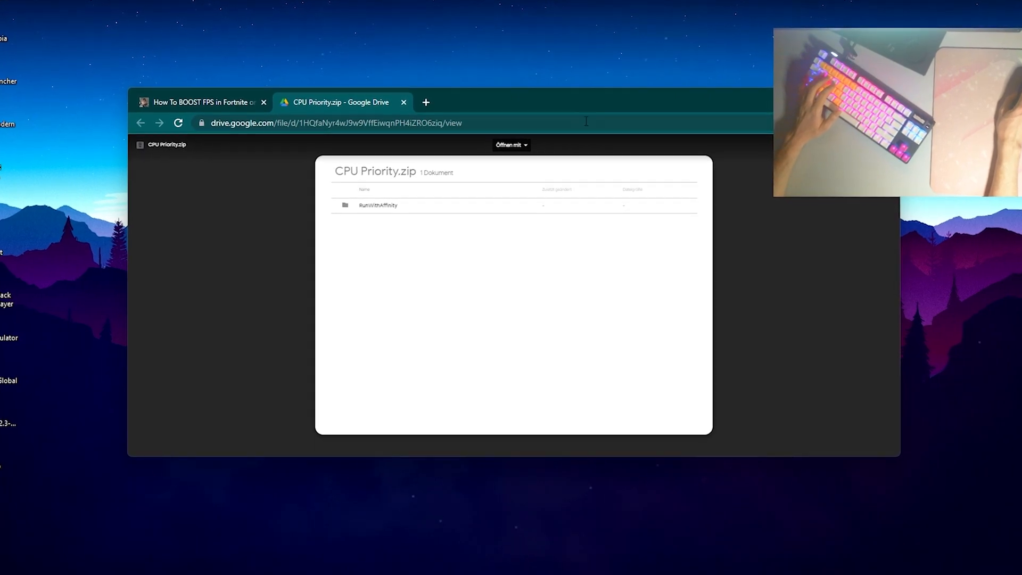
pyautogui.click(404, 102)
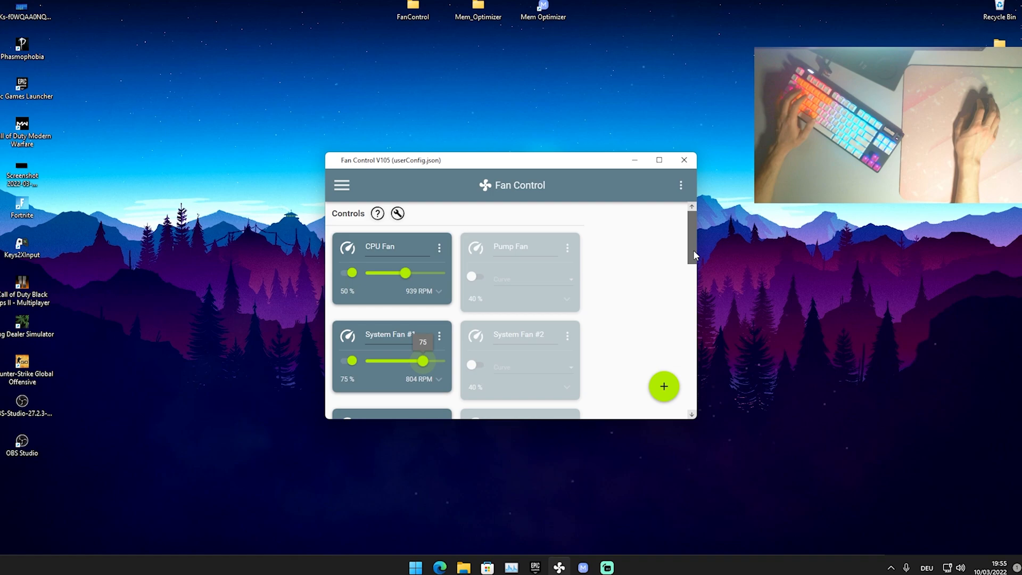
# Scroll the Controls list past CPU Fan and System Fans #1–#6 to the two RTX 3070 Ti controls
pyautogui.scroll(-3)
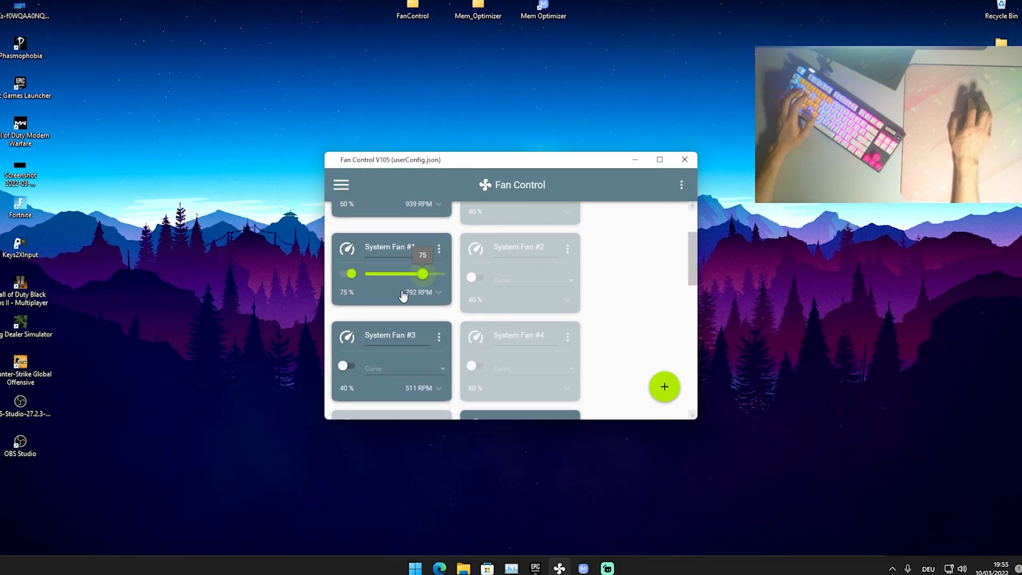
pyautogui.scroll(-3)
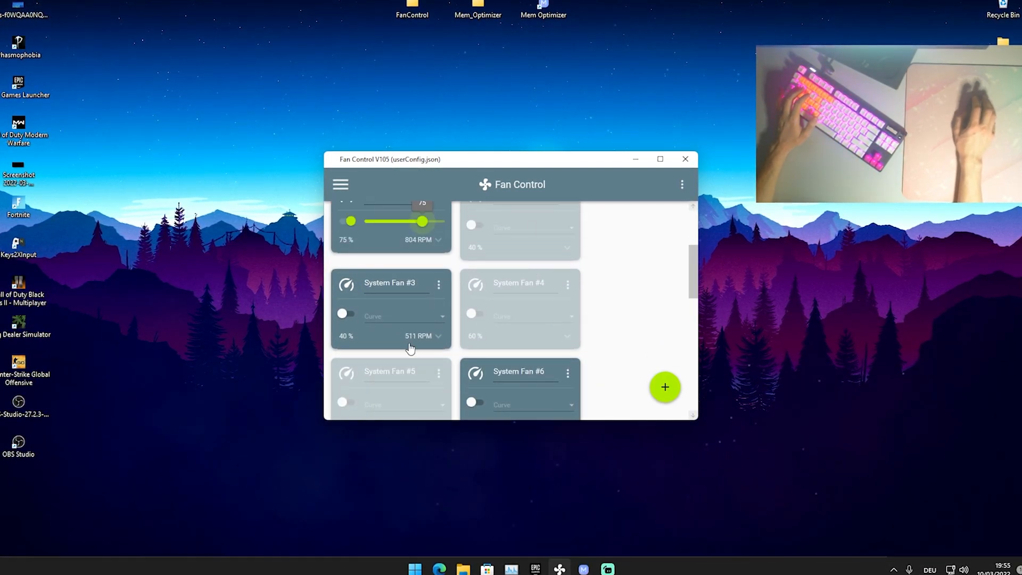
pyautogui.scroll(-3)
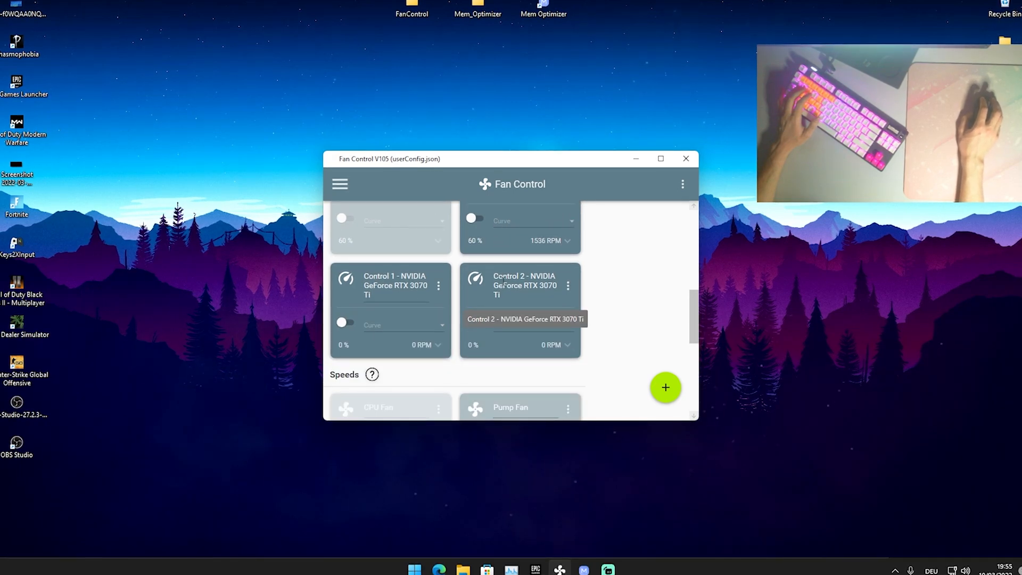
pyautogui.scroll(-3)
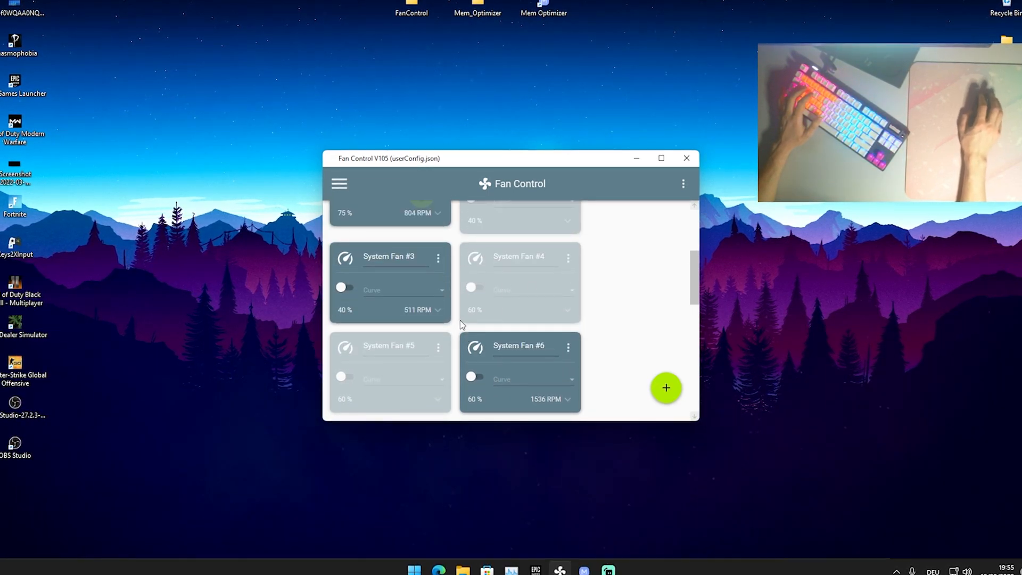
pyautogui.scroll(-3)
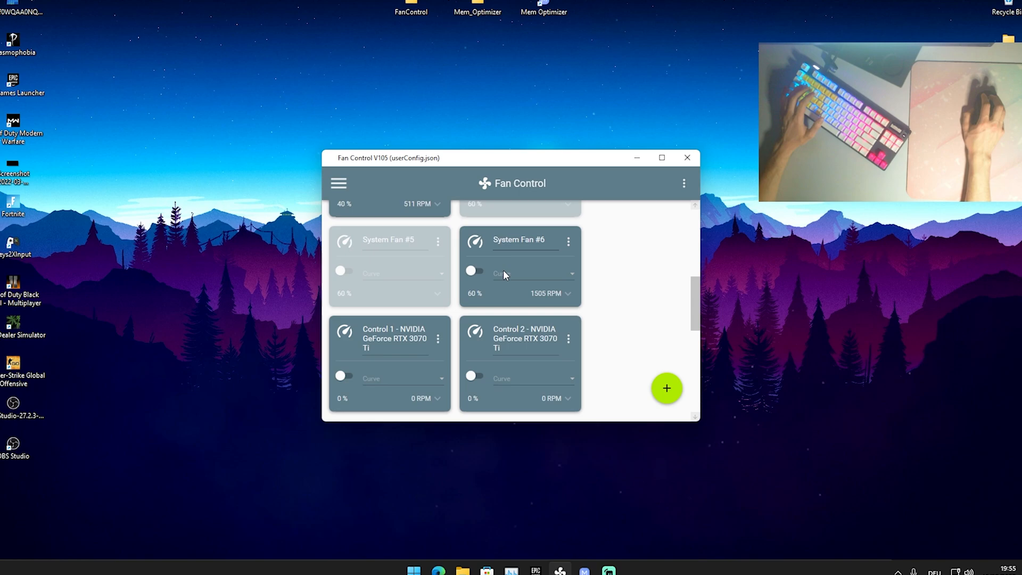
pyautogui.scroll(-3)
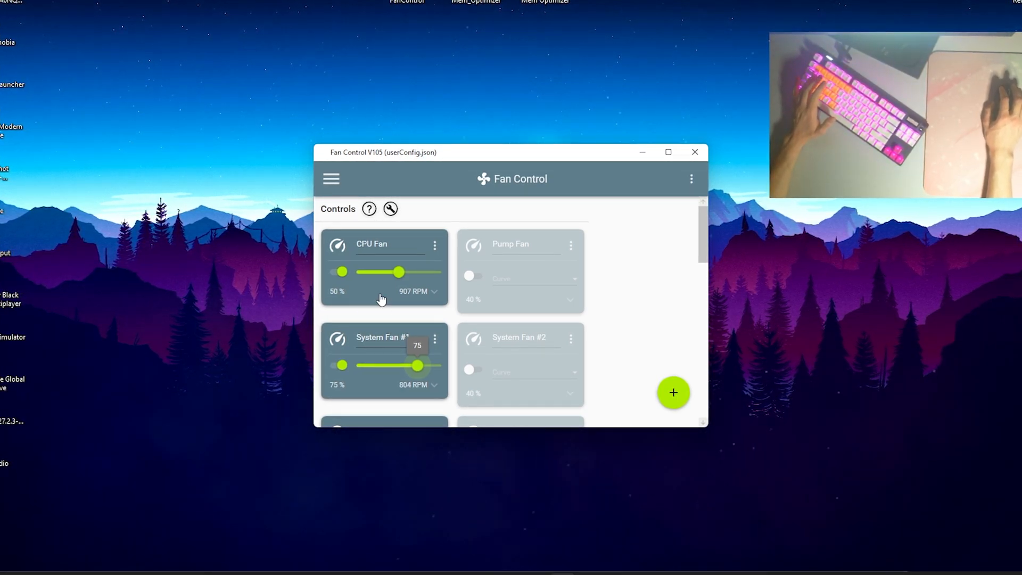
# Lower System Fan #1 to 70% speed
pyautogui.scroll(-3)
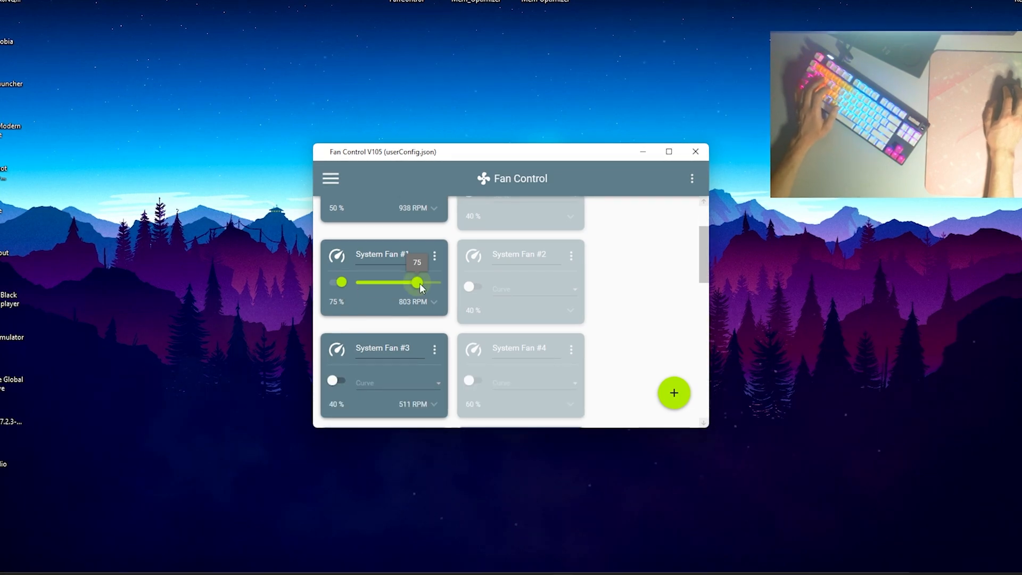
pyautogui.moveTo(417, 281); pyautogui.dragTo(415, 281)
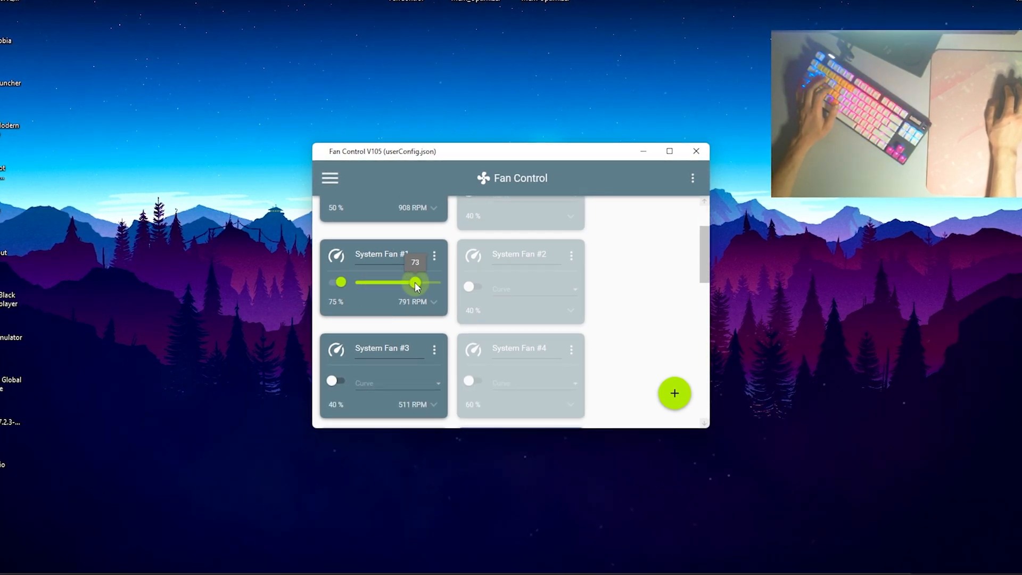
pyautogui.moveTo(417, 281); pyautogui.dragTo(413, 281)
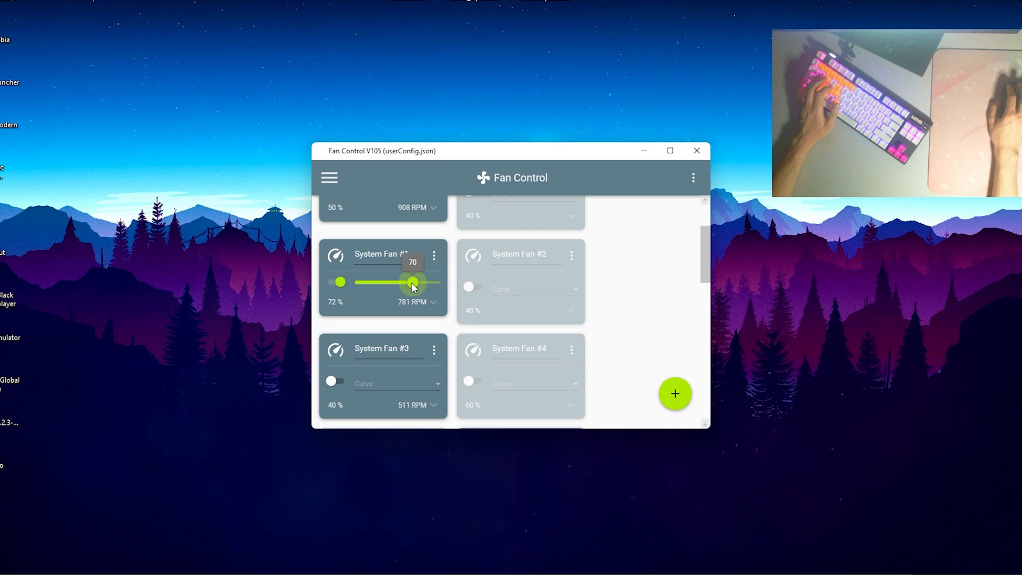
# Switch System Fan #3 to manual control and set it to 70%
pyautogui.scroll(-3)
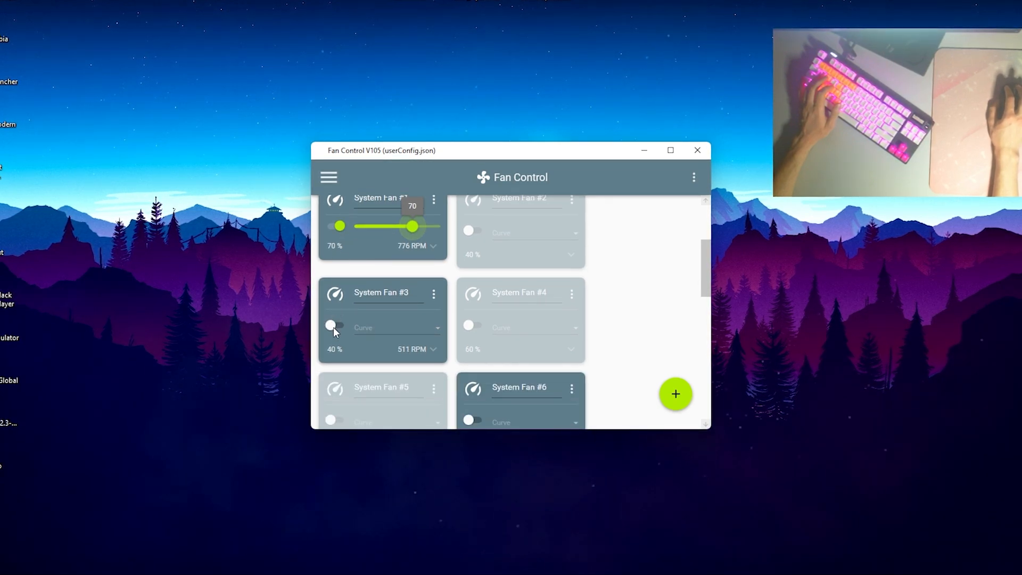
pyautogui.click(434, 294)
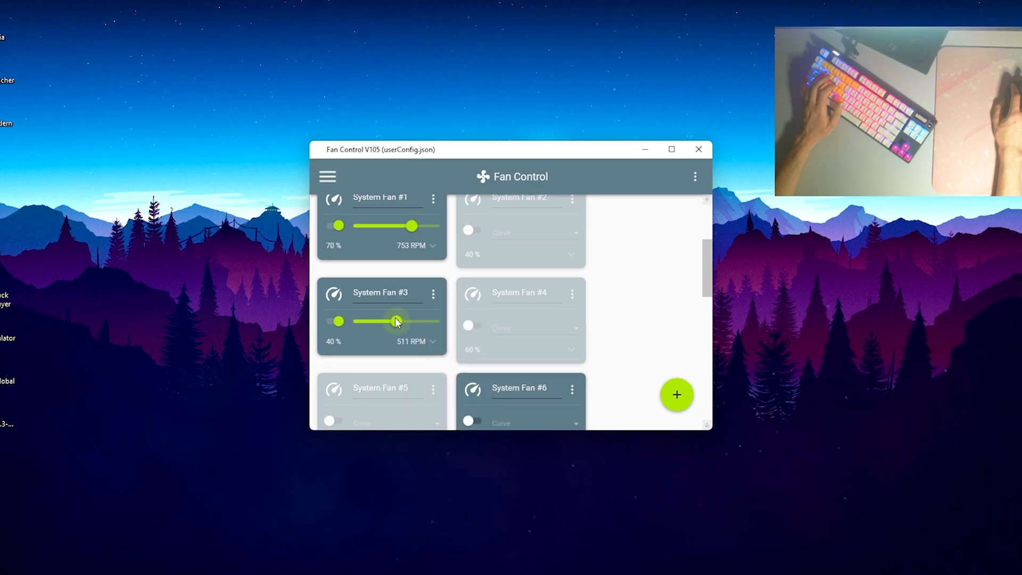
pyautogui.moveTo(397, 321); pyautogui.dragTo(408, 321)
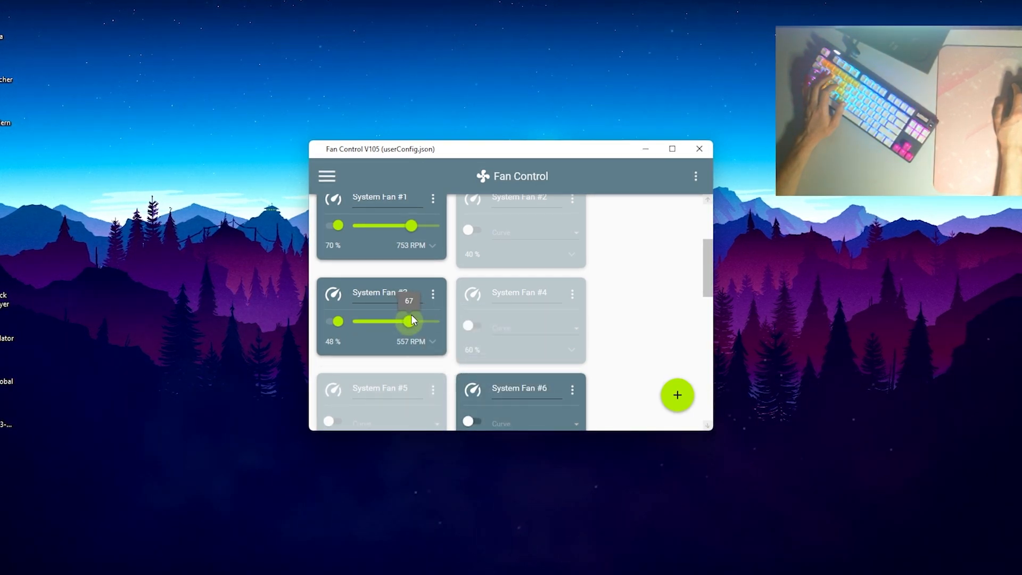
pyautogui.moveTo(407, 321); pyautogui.dragTo(412, 320)
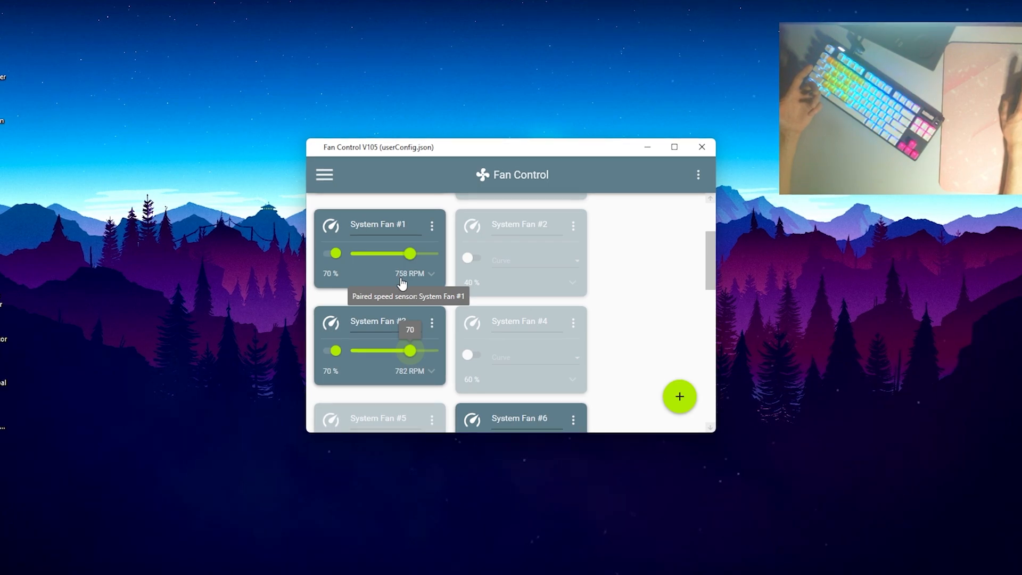
# Raise System Fan #6 to 70% speed
pyautogui.scroll(-3)
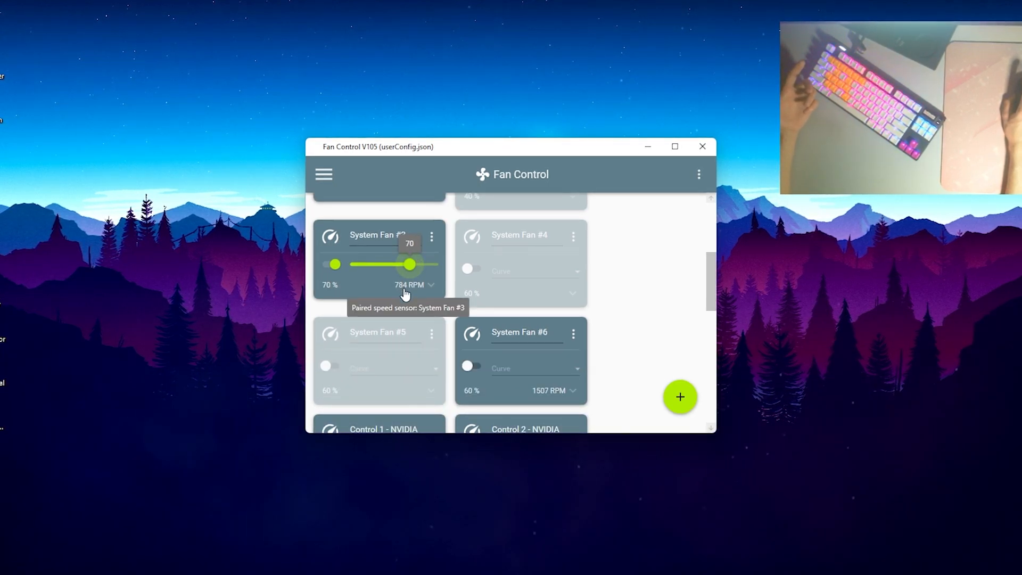
pyautogui.scroll(-3)
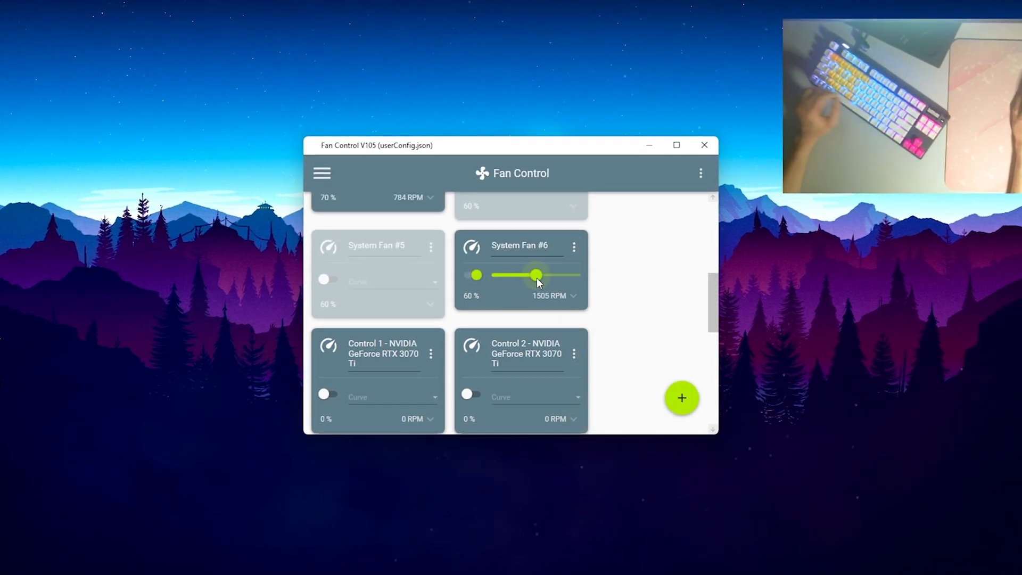
pyautogui.moveTo(537, 275); pyautogui.dragTo(553, 275)
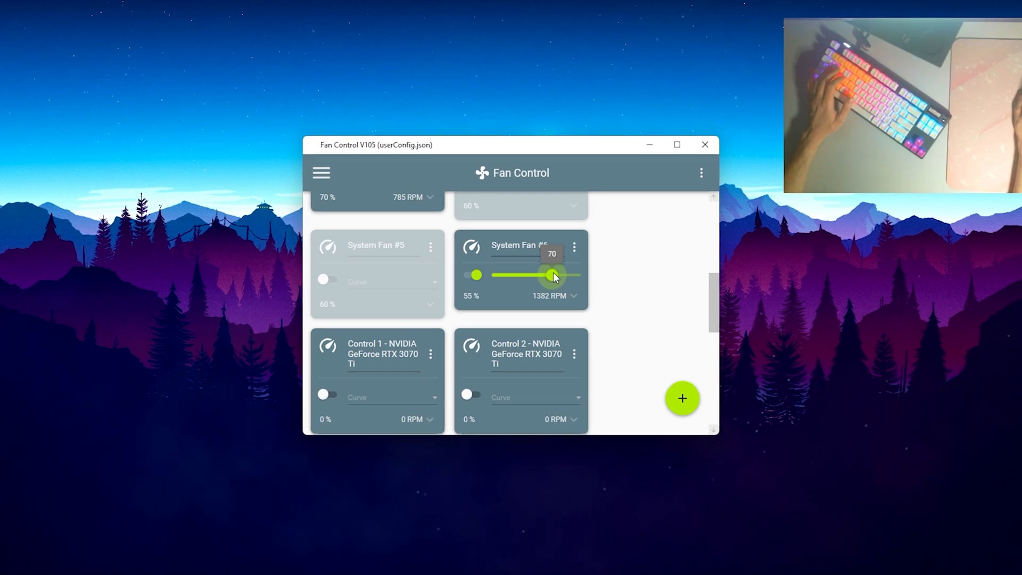
pyautogui.moveTo(553, 275); pyautogui.dragTo(553, 275)
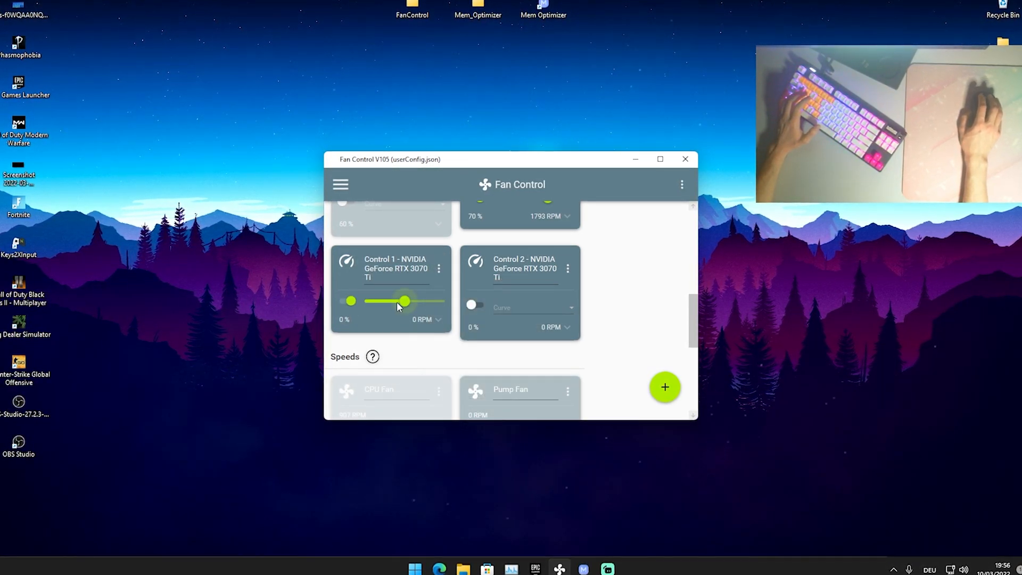
# Raise the RTX 3070 Ti Control 1 fan to 60% and push Control 2 higher
pyautogui.moveTo(400, 300); pyautogui.dragTo(409, 300)
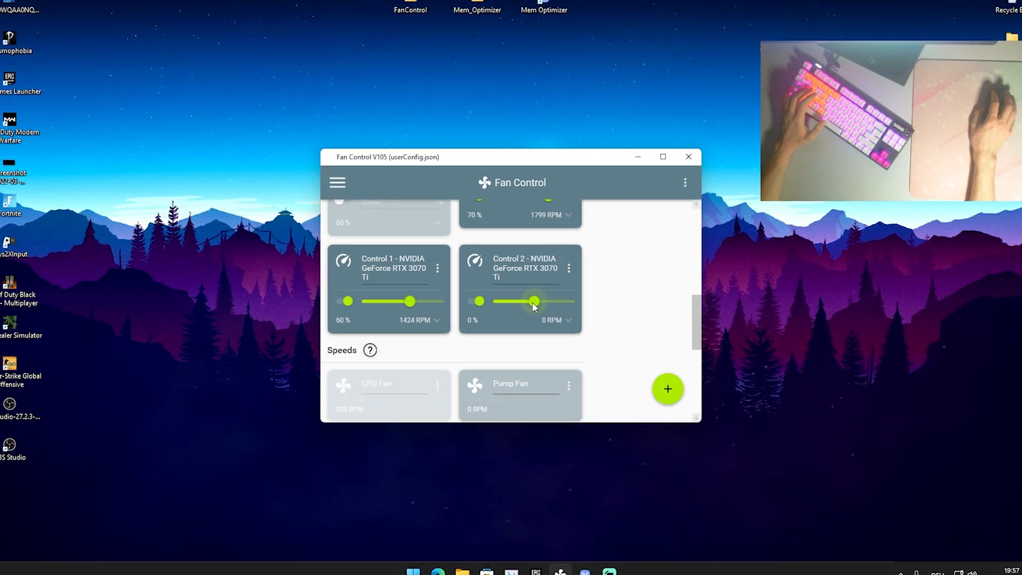
pyautogui.moveTo(534, 301); pyautogui.dragTo(541, 301)
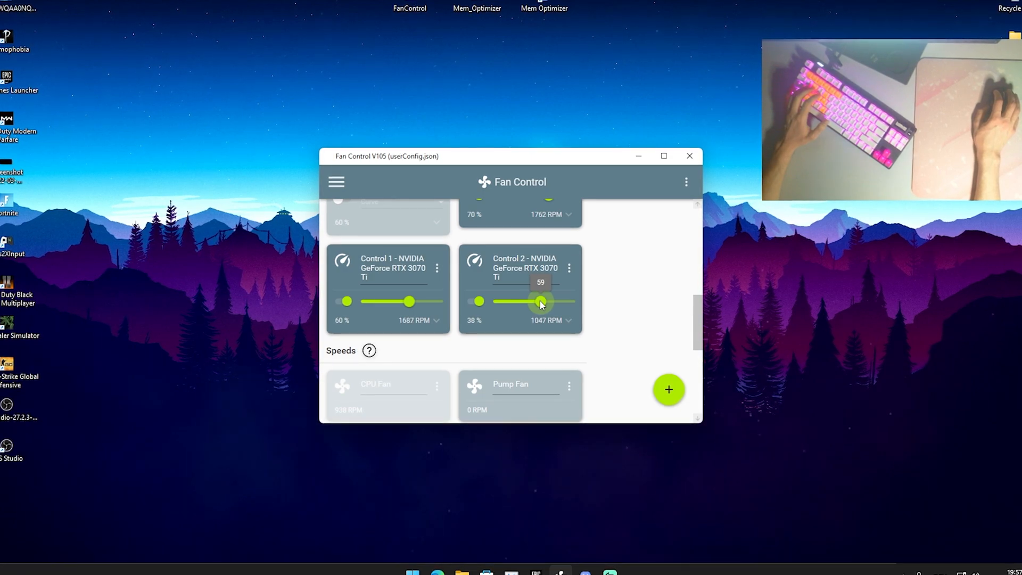
pyautogui.moveTo(521, 302); pyautogui.dragTo(541, 302)
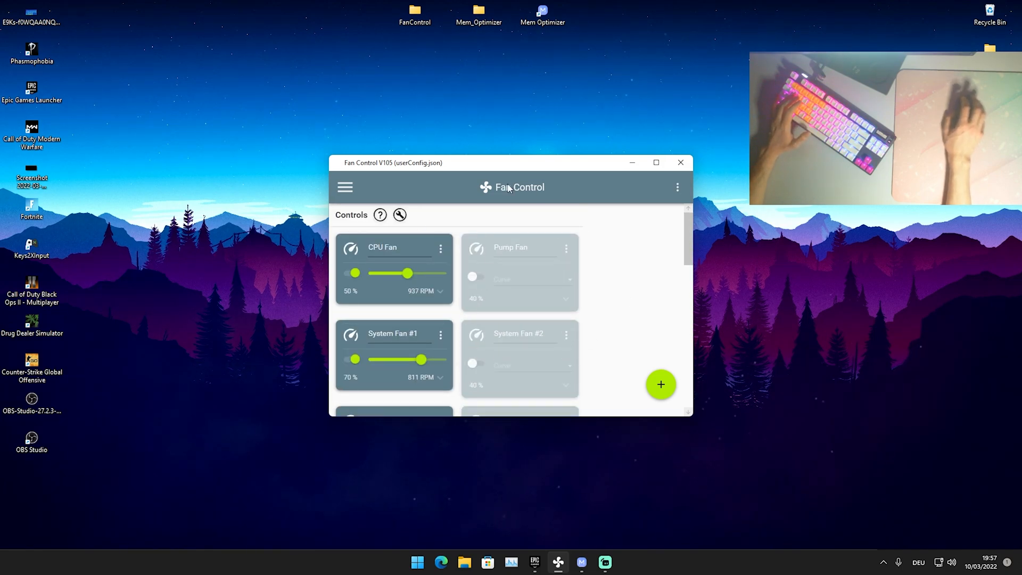
pyautogui.scroll(-3)
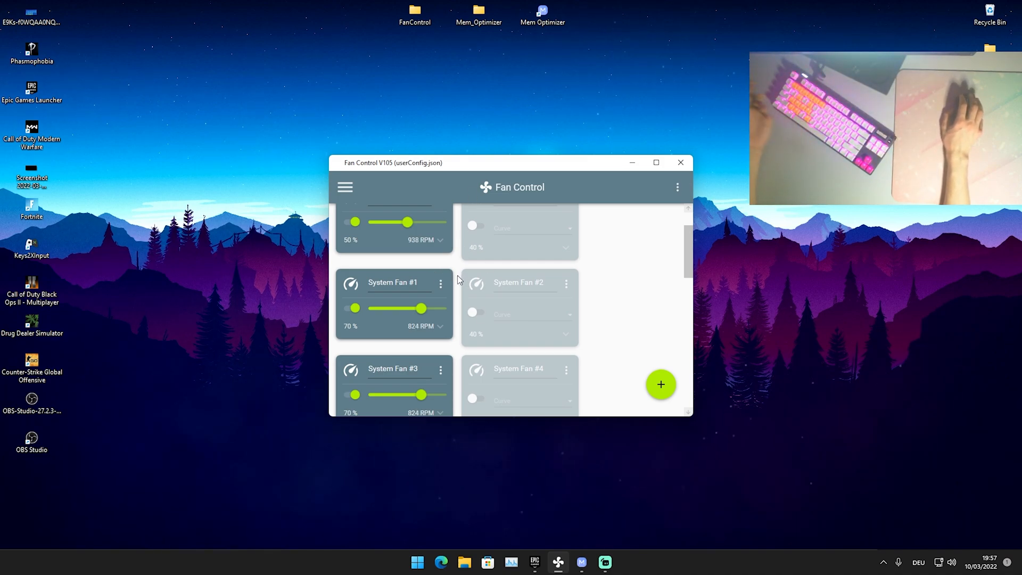
pyautogui.scroll(-3)
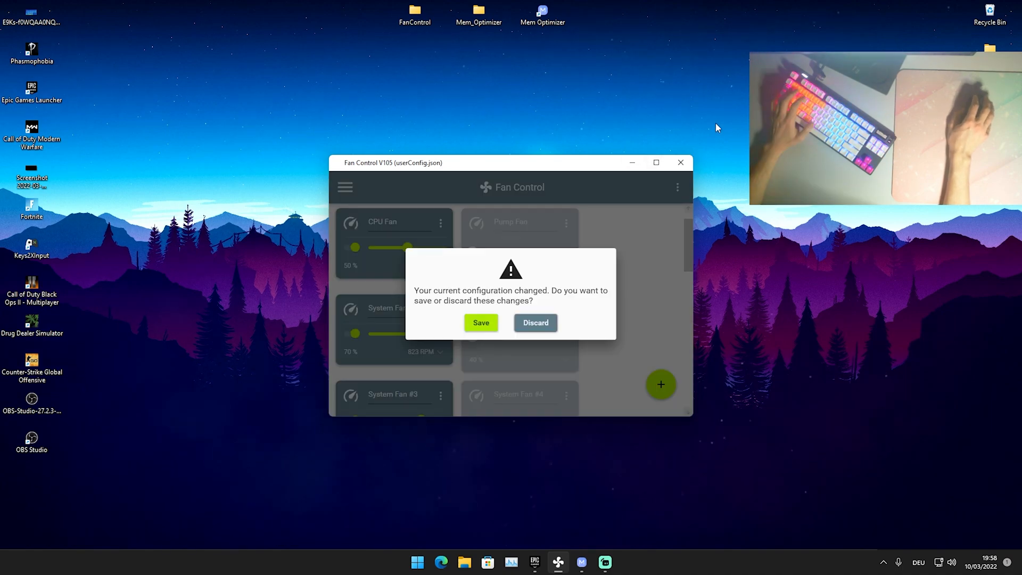
pyautogui.moveTo(484, 323)
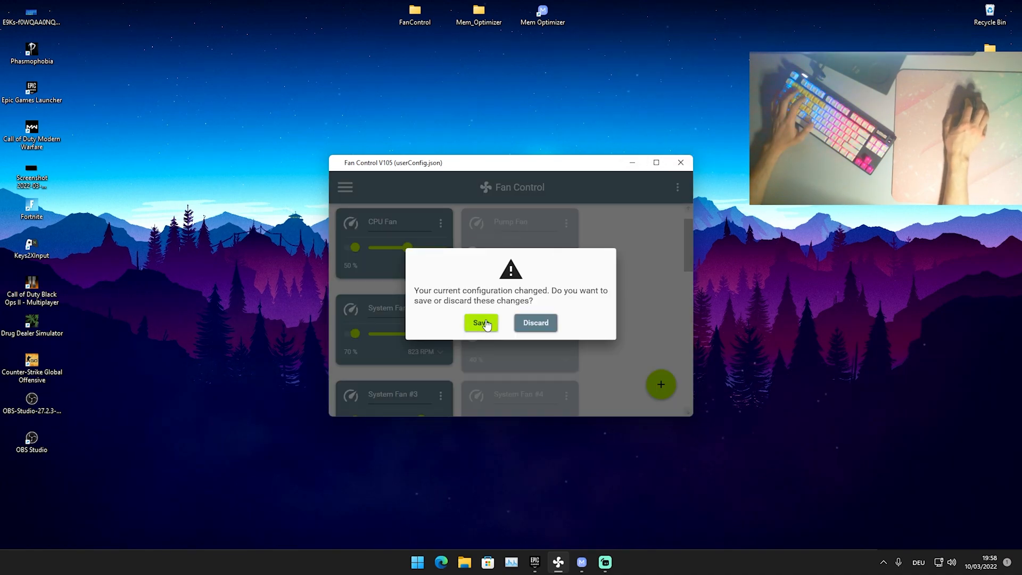
# Choose Save in the 'configuration changed' prompt to keep the new fan settings
pyautogui.click(480, 323)
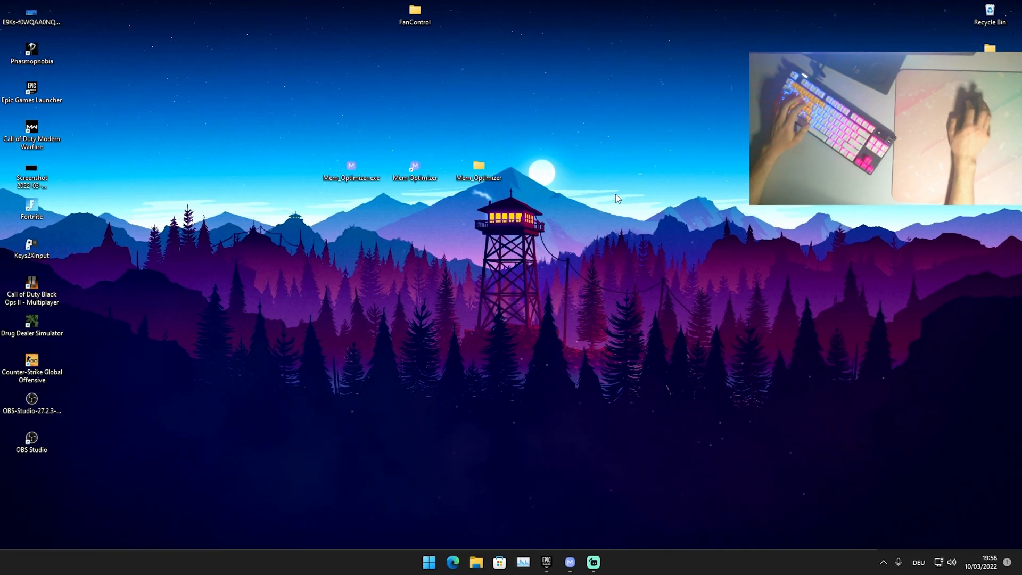
pyautogui.moveTo(596, 144)
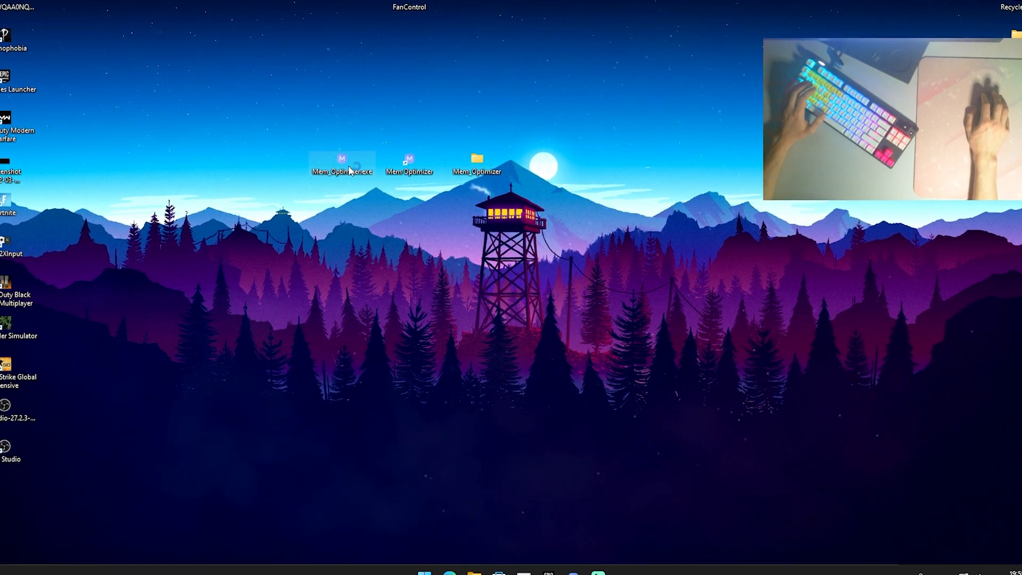
# Launch Mem_Optimizer.exe from the desktop
pyautogui.doubleClick(342, 160)
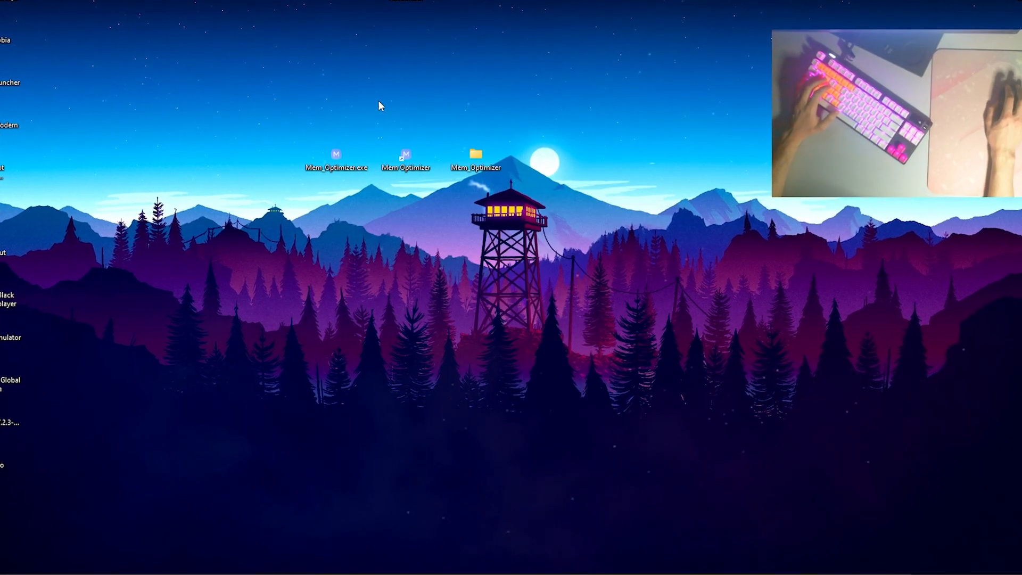
pyautogui.doubleClick(335, 155)
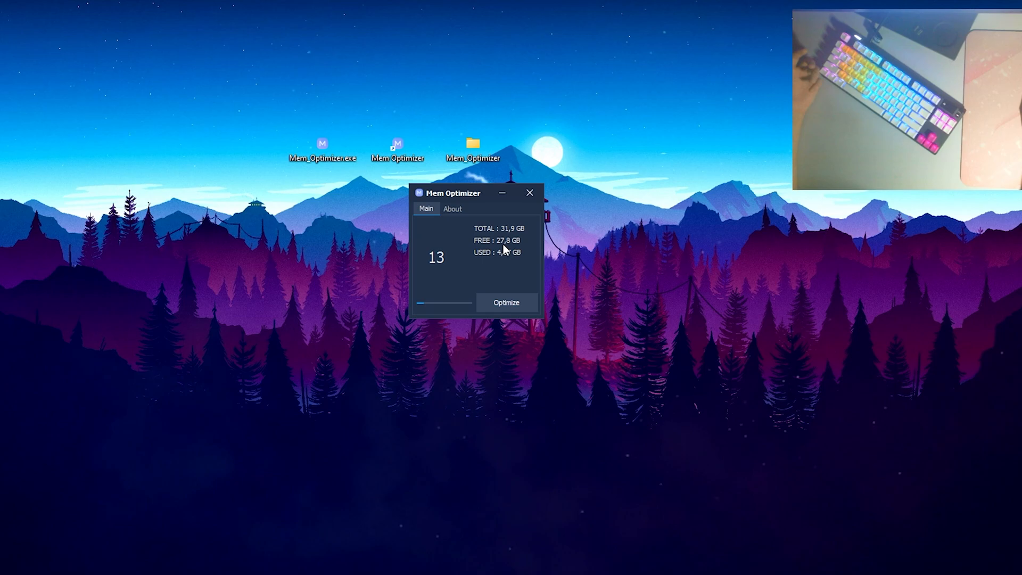
pyautogui.moveTo(458, 257)
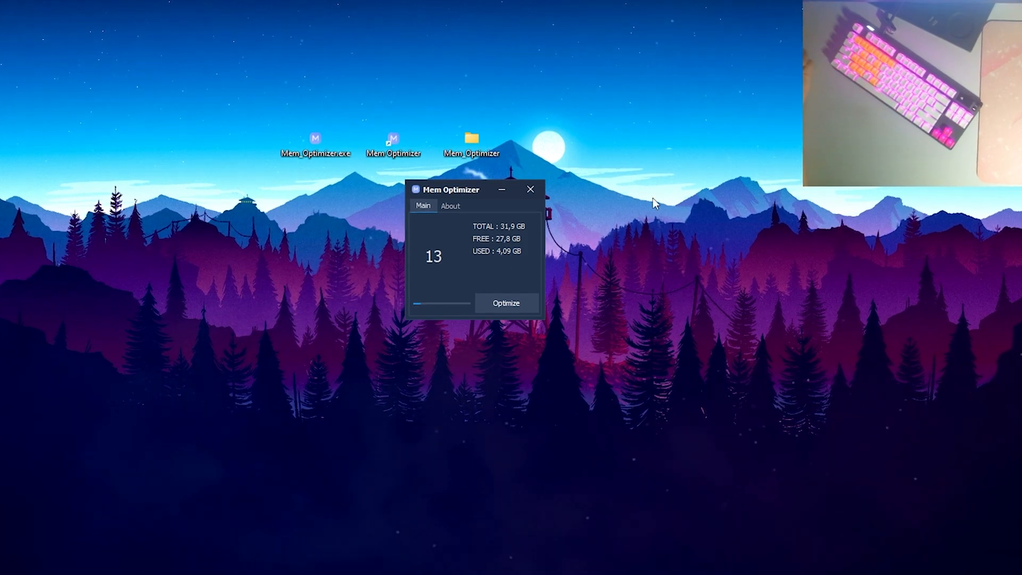
# Move the Mem Optimizer window to the bottom-right corner and back to the centre
pyautogui.moveTo(456, 190); pyautogui.dragTo(986, 435)
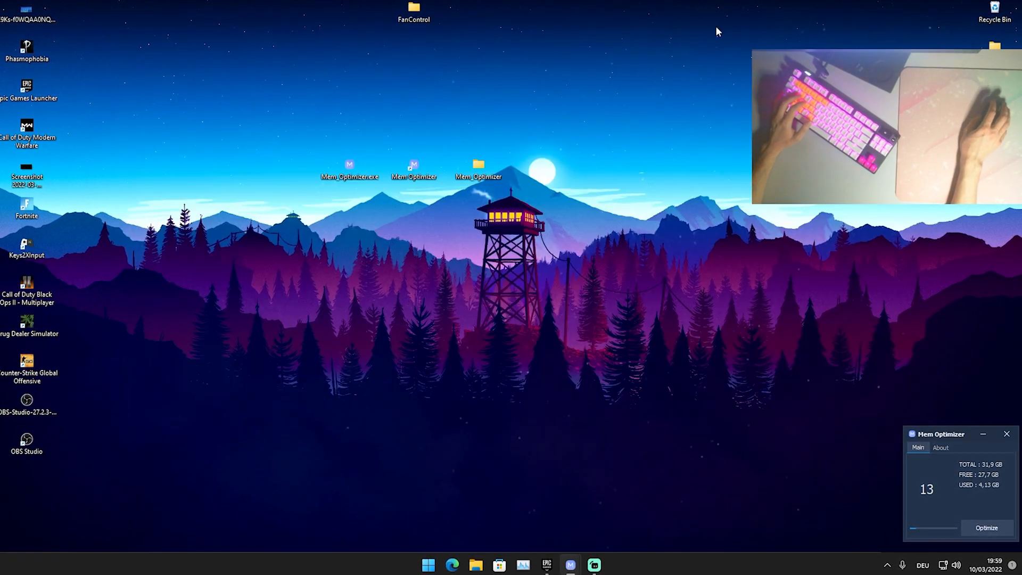
pyautogui.moveTo(940, 434); pyautogui.dragTo(492, 219)
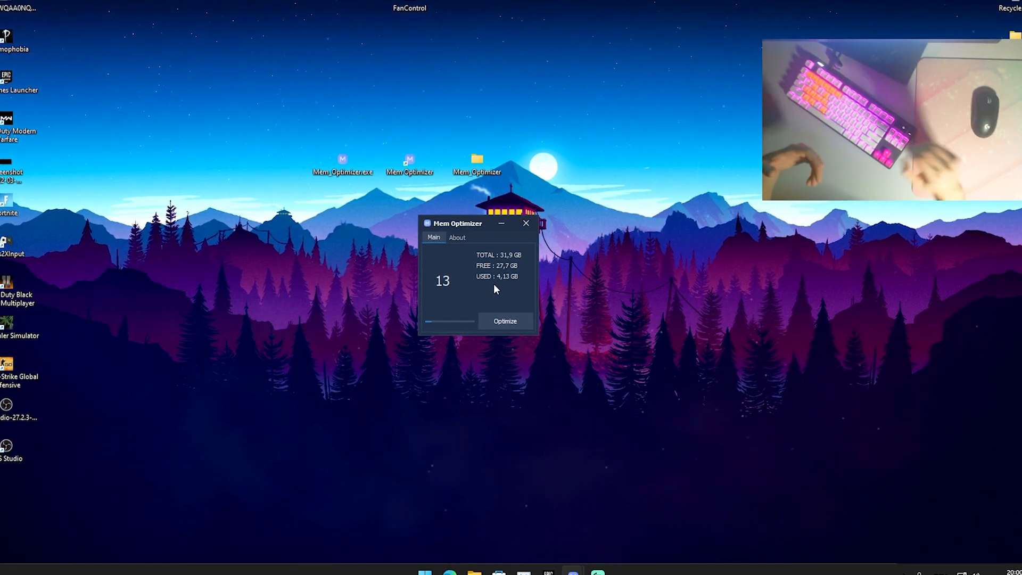
# Run Optimize so free memory rises to 29.2 GB with 2.65 GB used
pyautogui.click(504, 322)
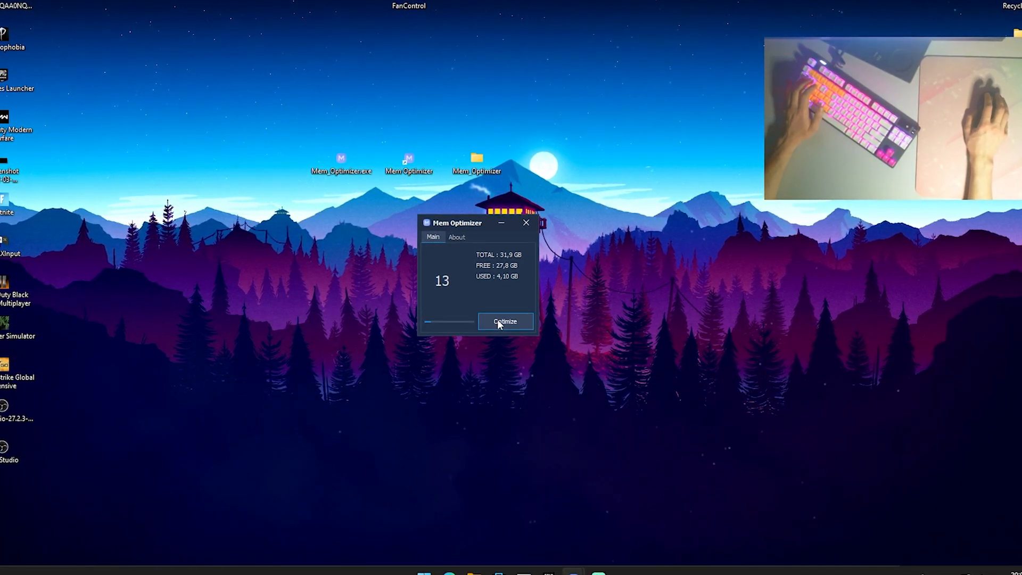
pyautogui.click(505, 322)
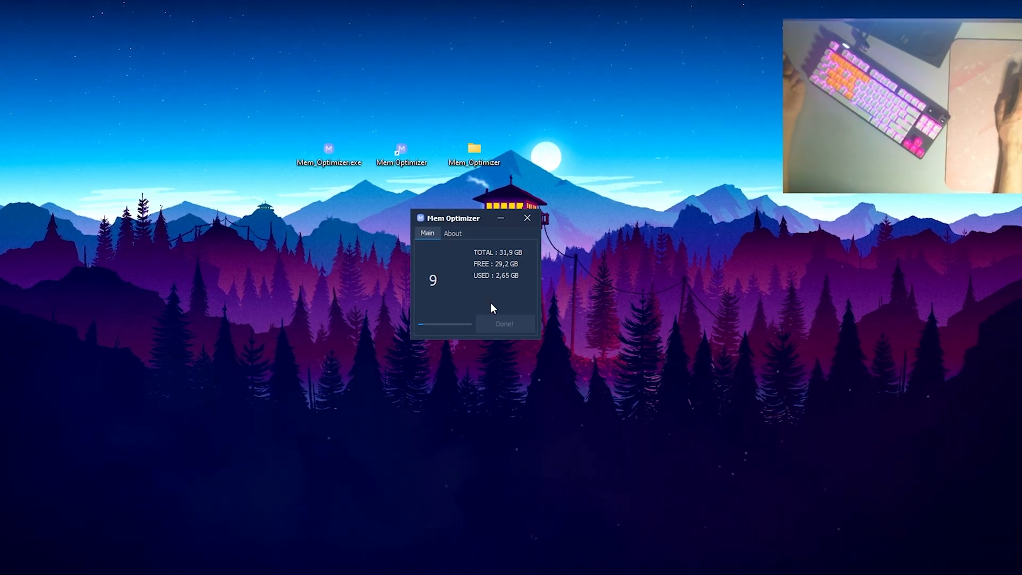
pyautogui.moveTo(467, 296)
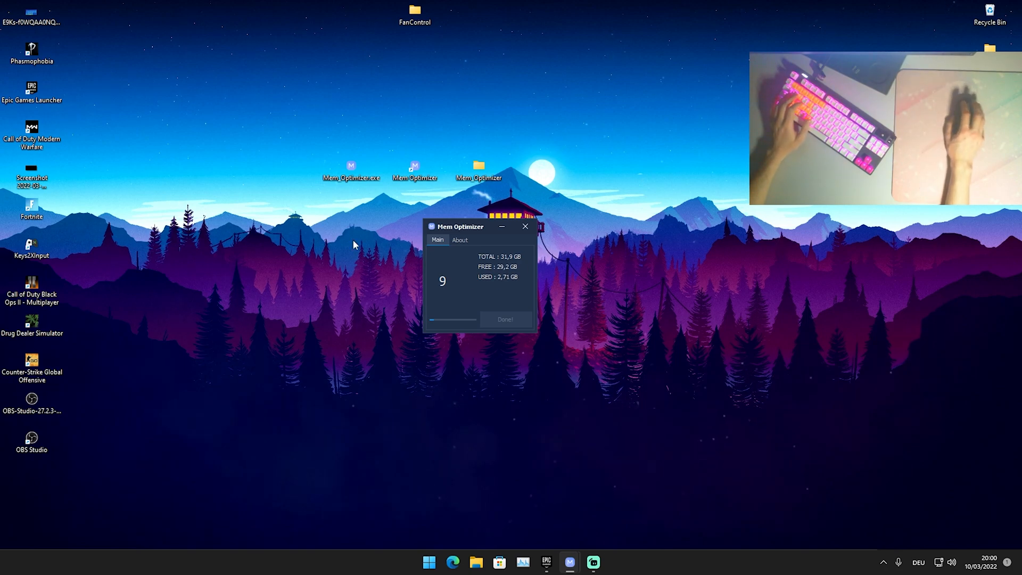
pyautogui.moveTo(466, 296)
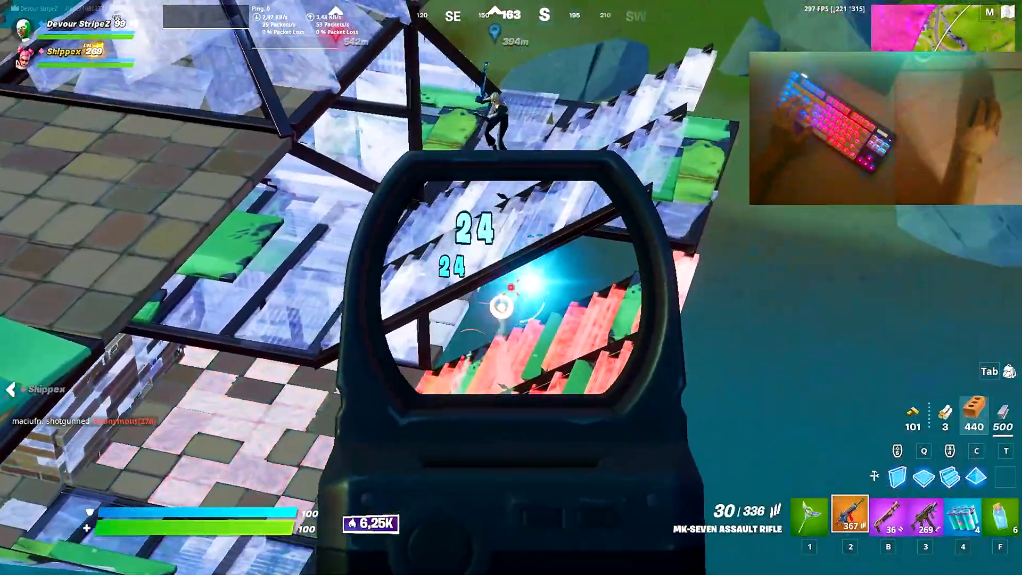
# Fire the MK-Seven Assault Rifle at opponents in the builds, sky, dirt path and near the truck
pyautogui.click(506, 308)
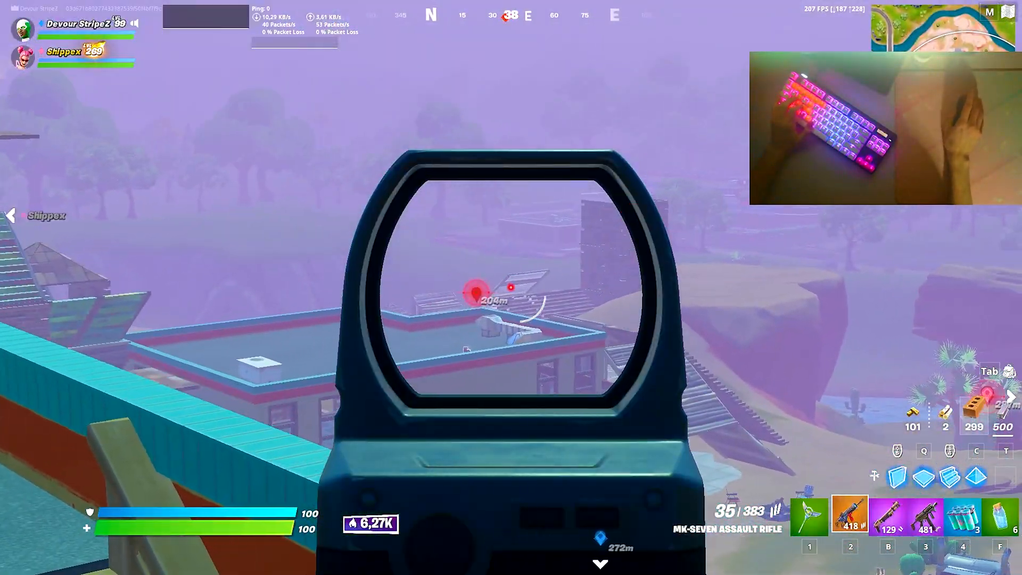
pyautogui.click(510, 283)
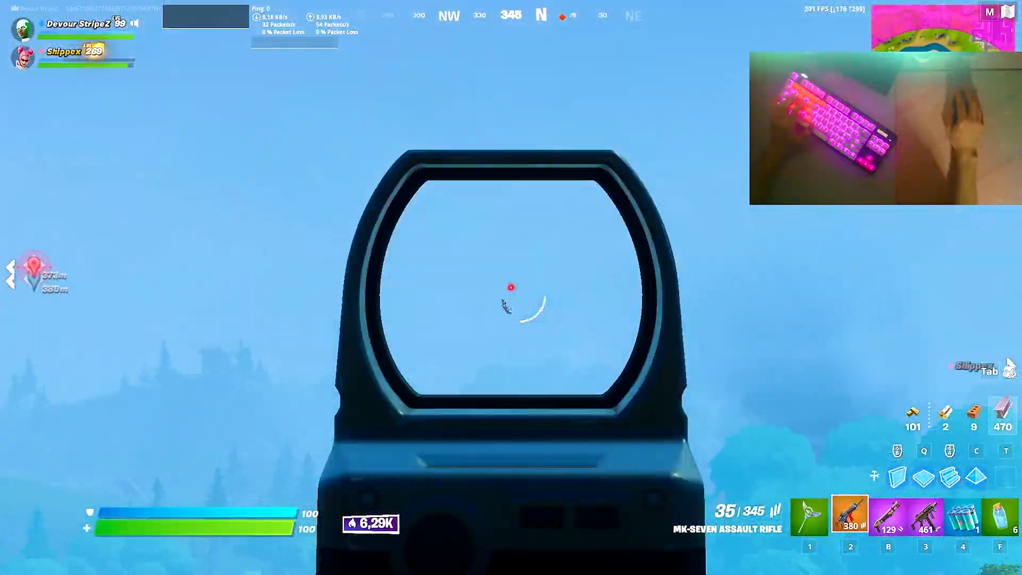
pyautogui.click(510, 288)
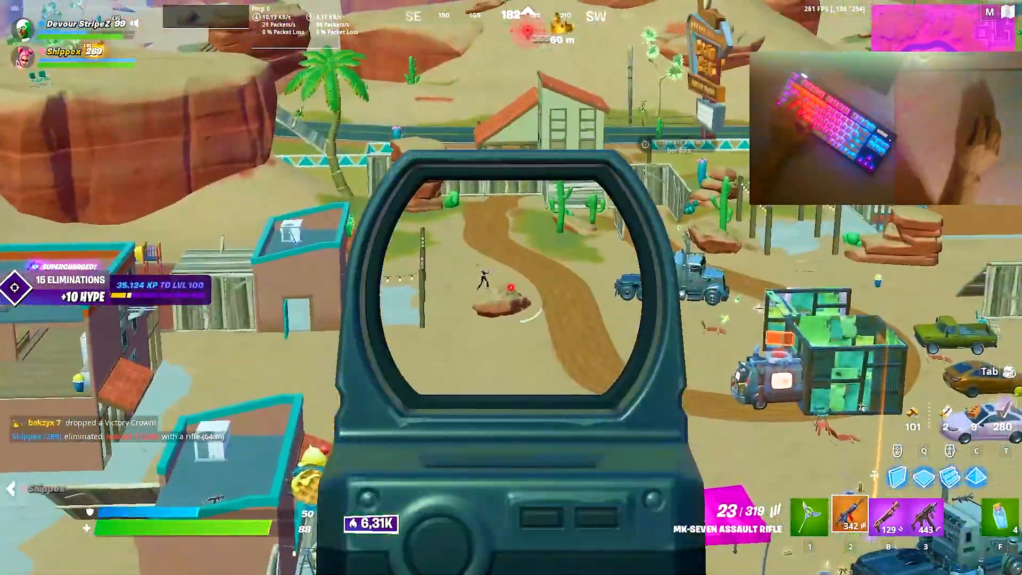
pyautogui.click(509, 291)
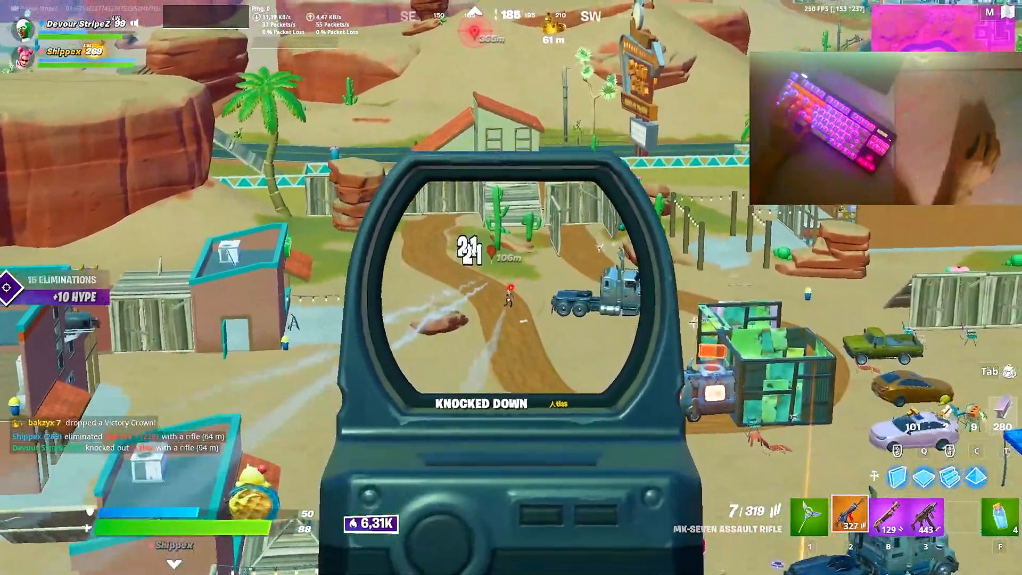
pyautogui.click(509, 290)
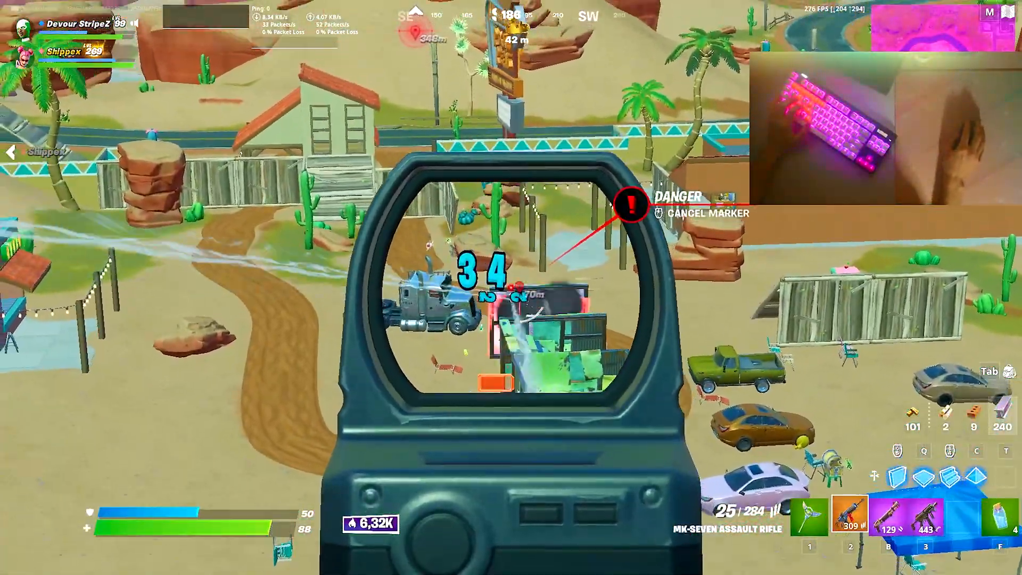
pyautogui.click(500, 280)
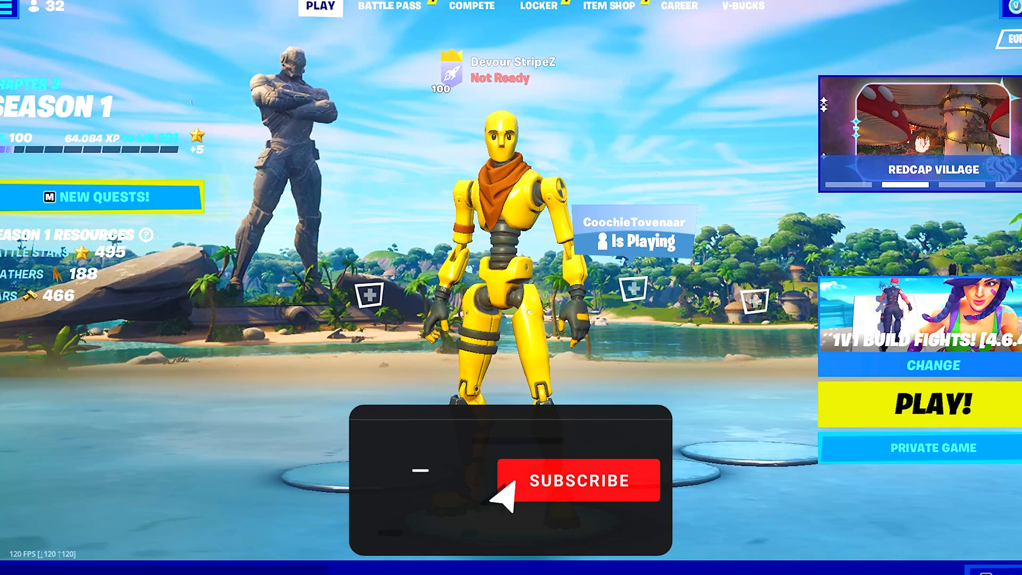
# Exit the match and return to the Fortnite lobby
pyautogui.click(579, 480)
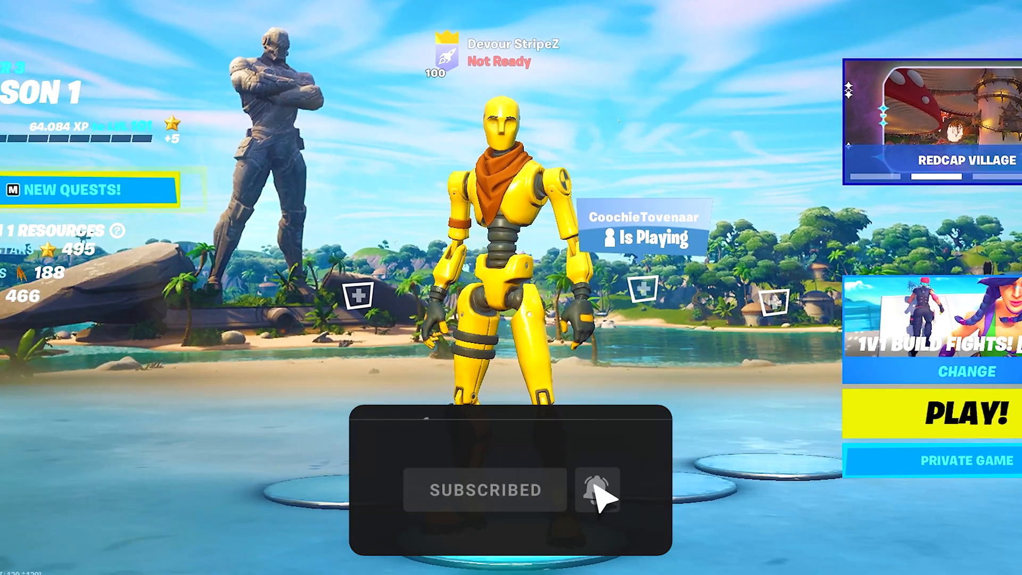